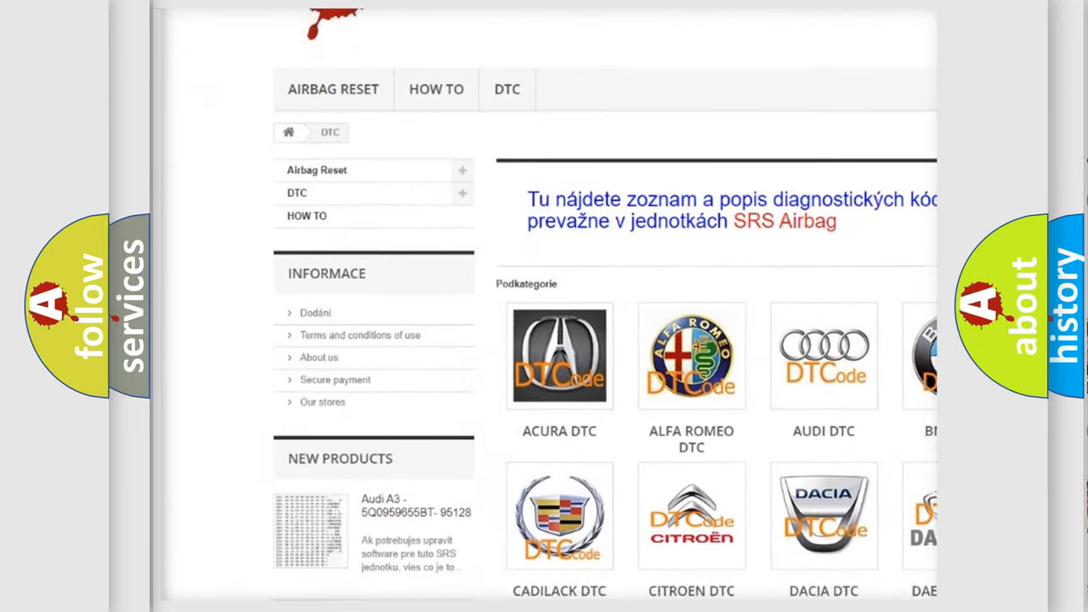
{"action": "scroll", "scroll_direction": "down", "scroll_amount": 3}
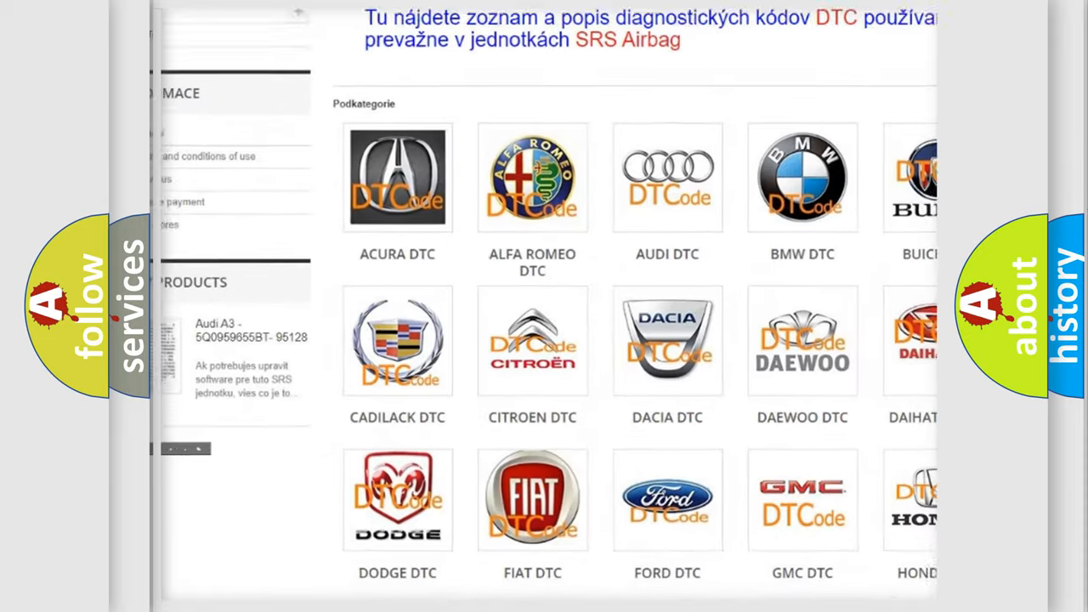
{"action": "scroll", "scroll_direction": "down", "scroll_amount": 3}
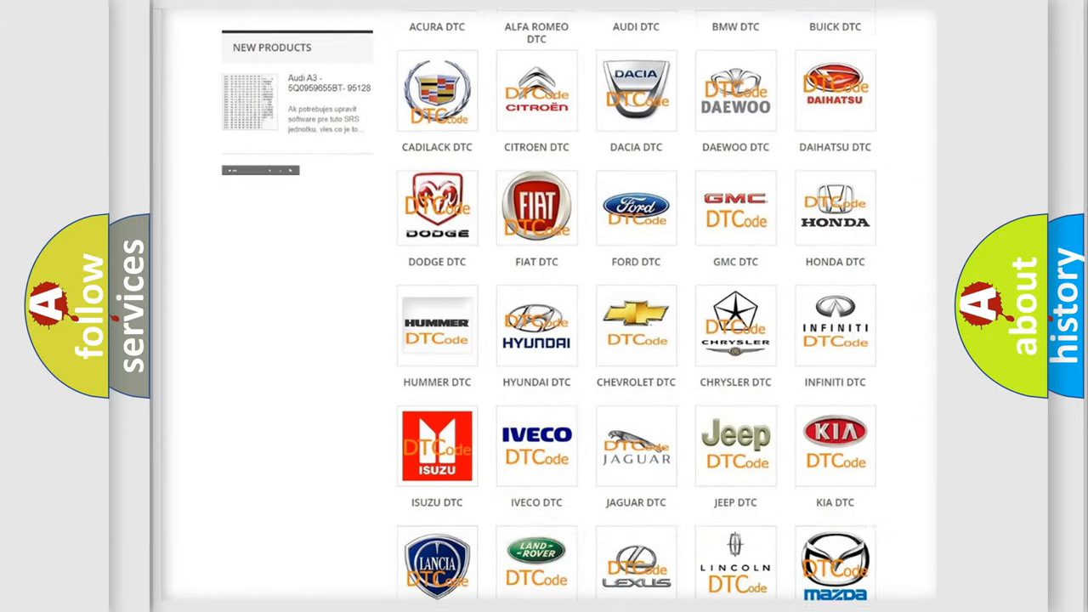
{"action": "scroll", "scroll_direction": "down", "scroll_amount": 3}
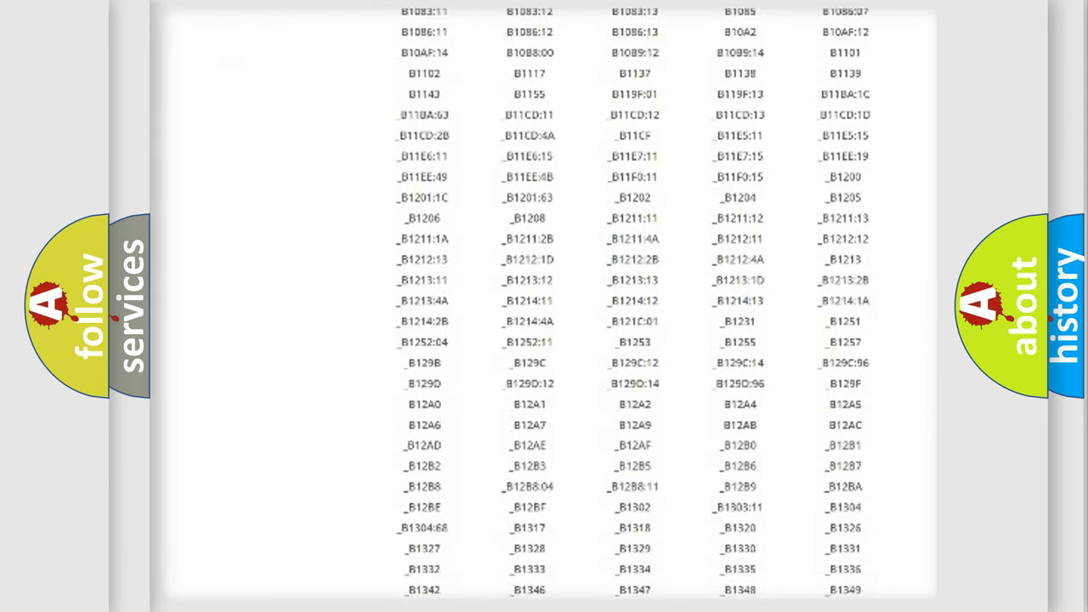
{"action": "scroll", "scroll_direction": "down", "scroll_amount": 3}
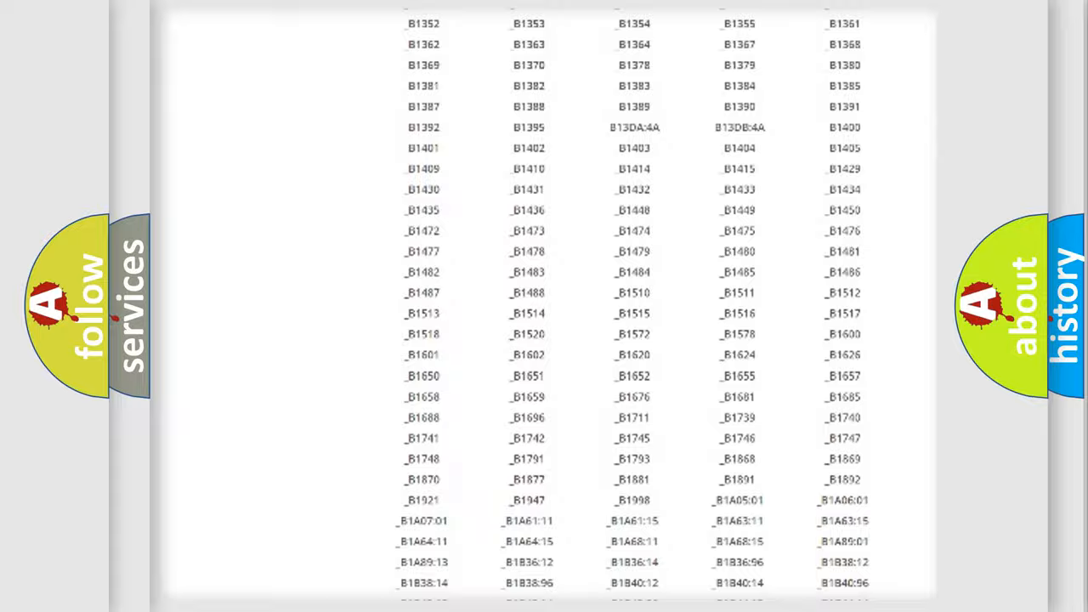
{"action": "scroll", "scroll_direction": "up", "scroll_amount": 3}
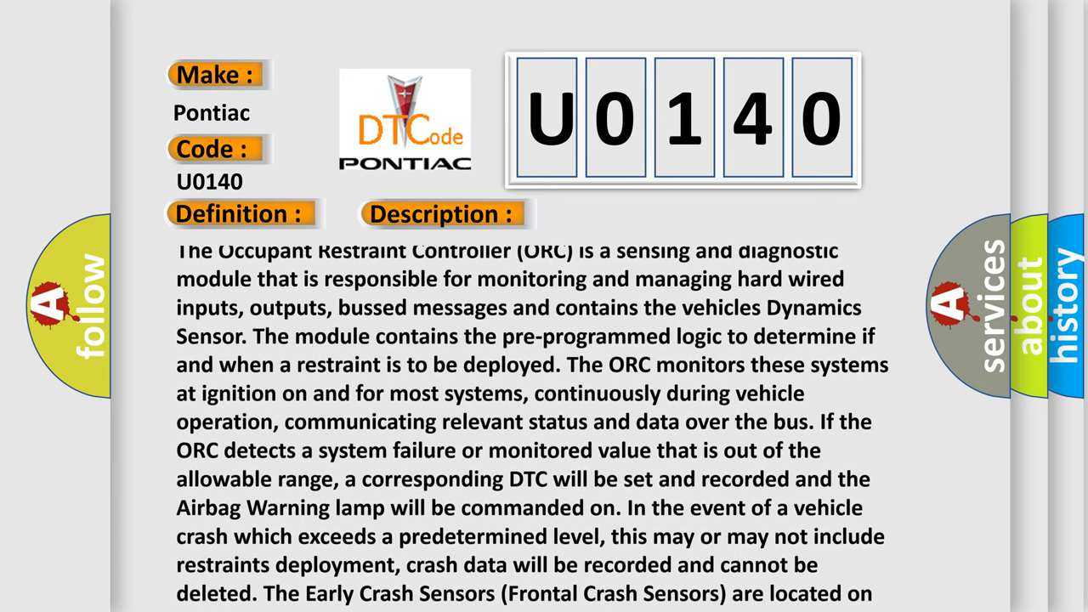
{"action": "scroll", "scroll_direction": "down", "scroll_amount": 3}
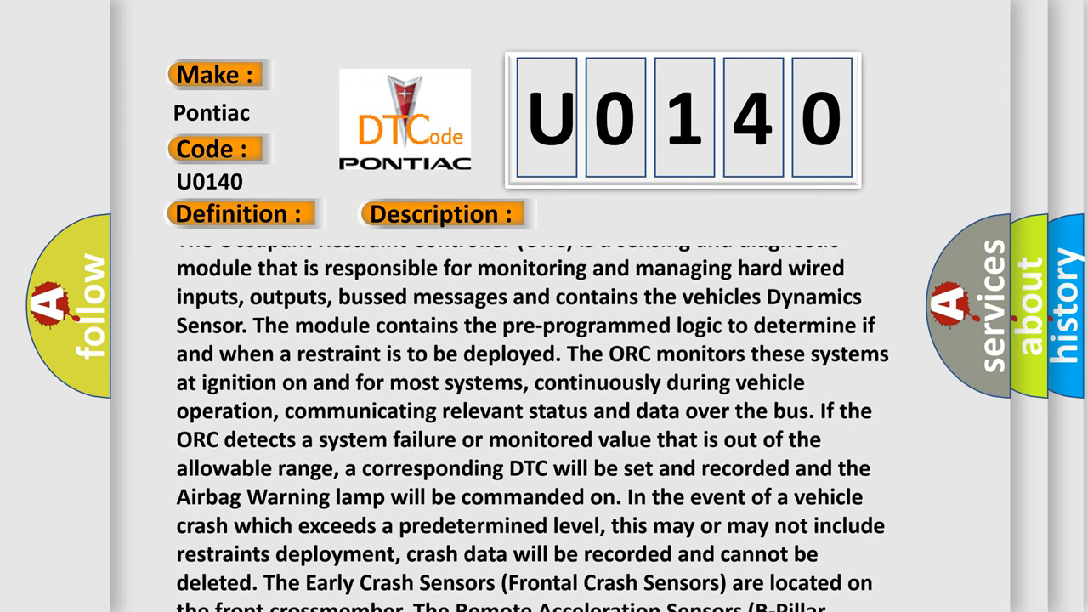
{"action": "scroll", "scroll_direction": "down", "scroll_amount": 3}
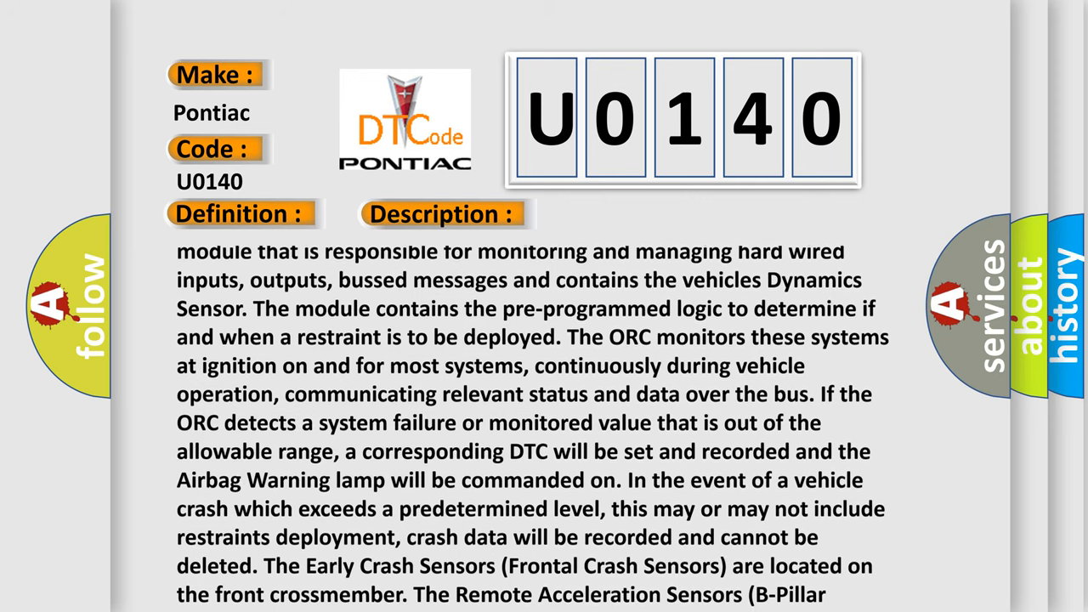
{"action": "scroll", "scroll_direction": "down", "scroll_amount": 3}
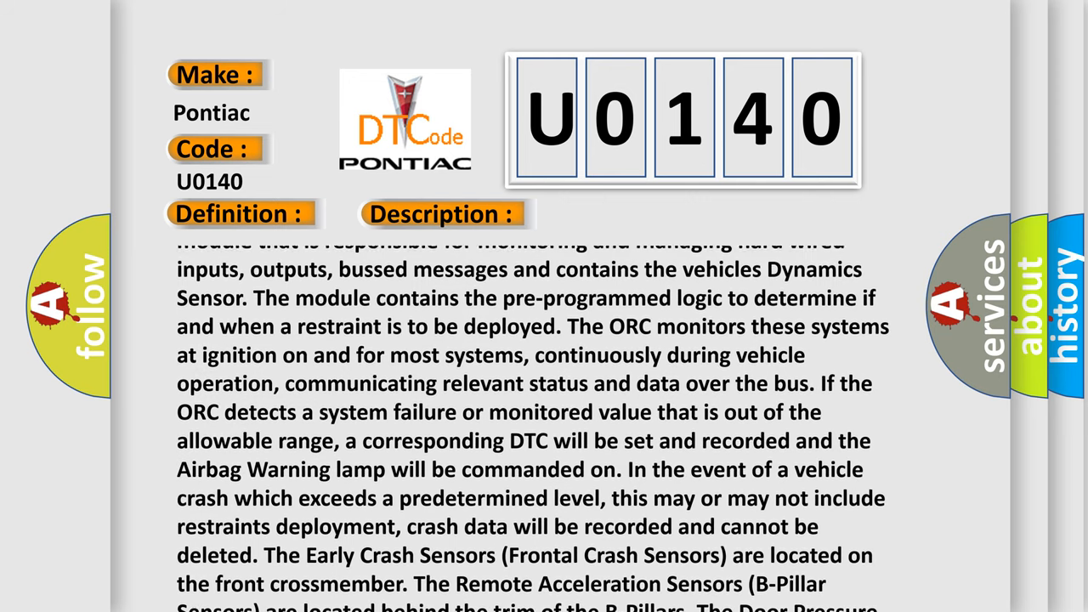
{"action": "scroll", "scroll_direction": "down", "scroll_amount": 3}
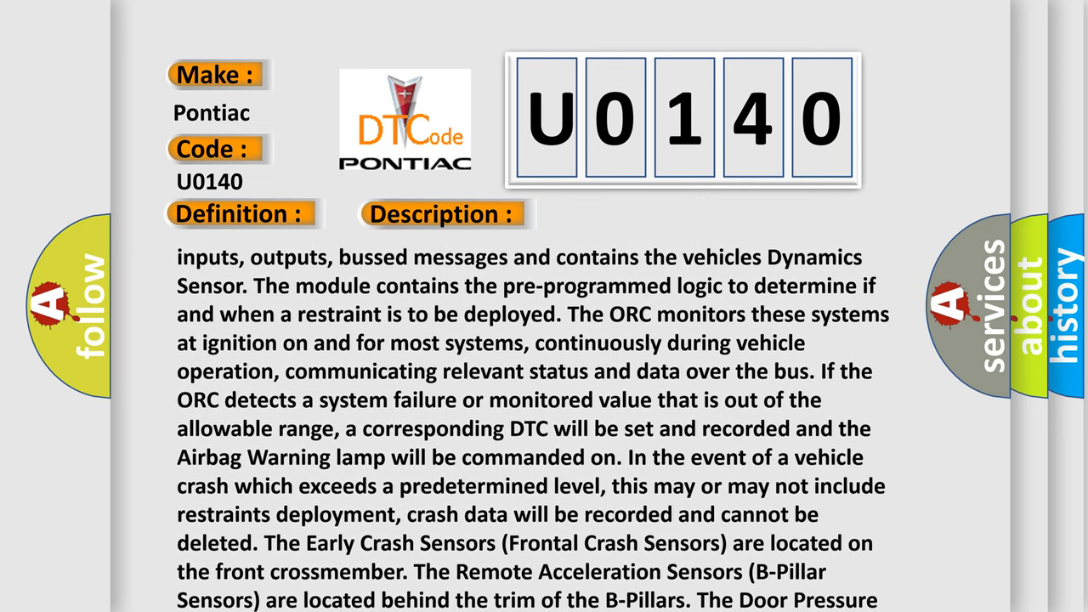
{"action": "scroll", "scroll_direction": "down", "scroll_amount": 3}
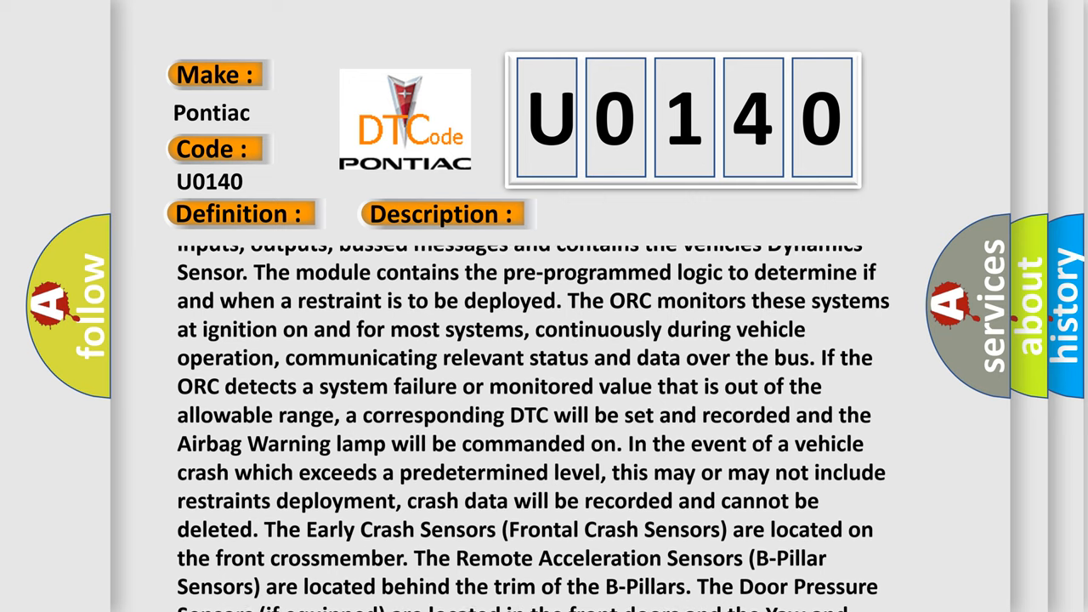
{"action": "scroll", "scroll_direction": "up", "scroll_amount": 3}
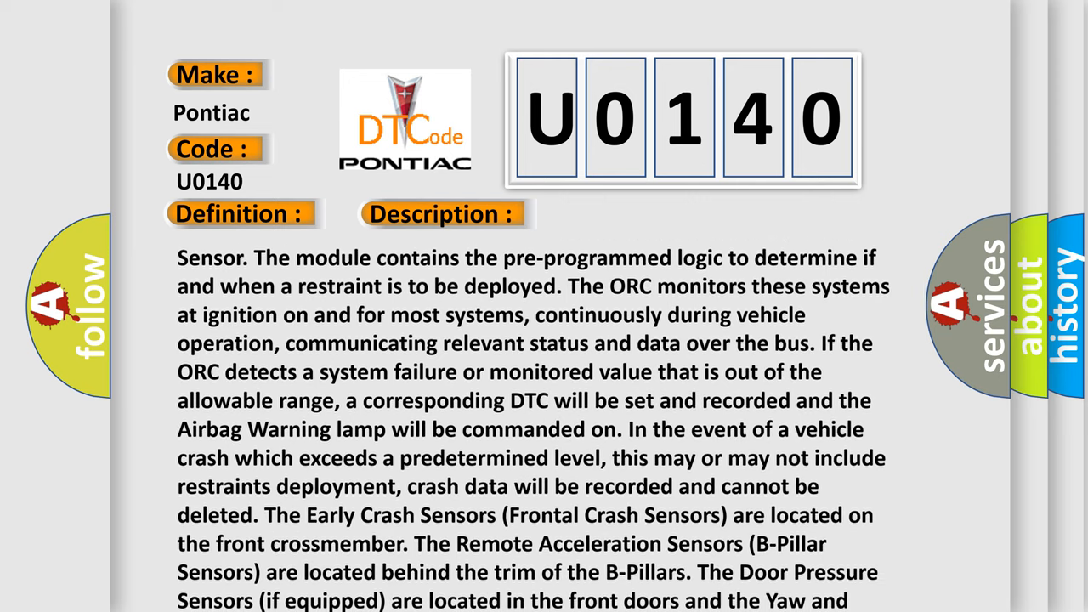
{"action": "scroll", "scroll_direction": "down", "scroll_amount": 3}
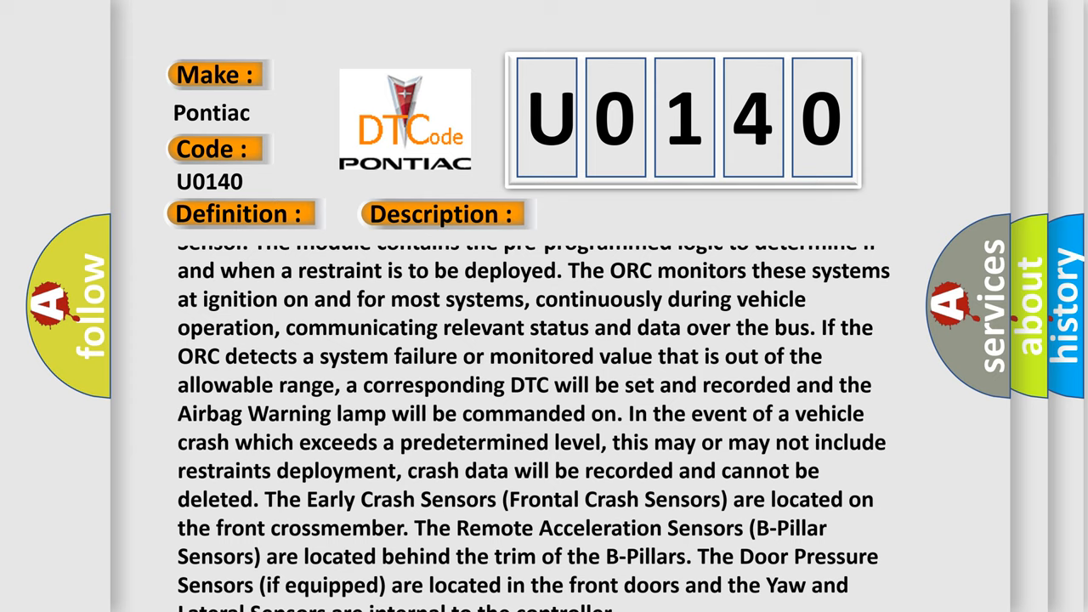
{"action": "scroll", "scroll_direction": "down", "scroll_amount": 3}
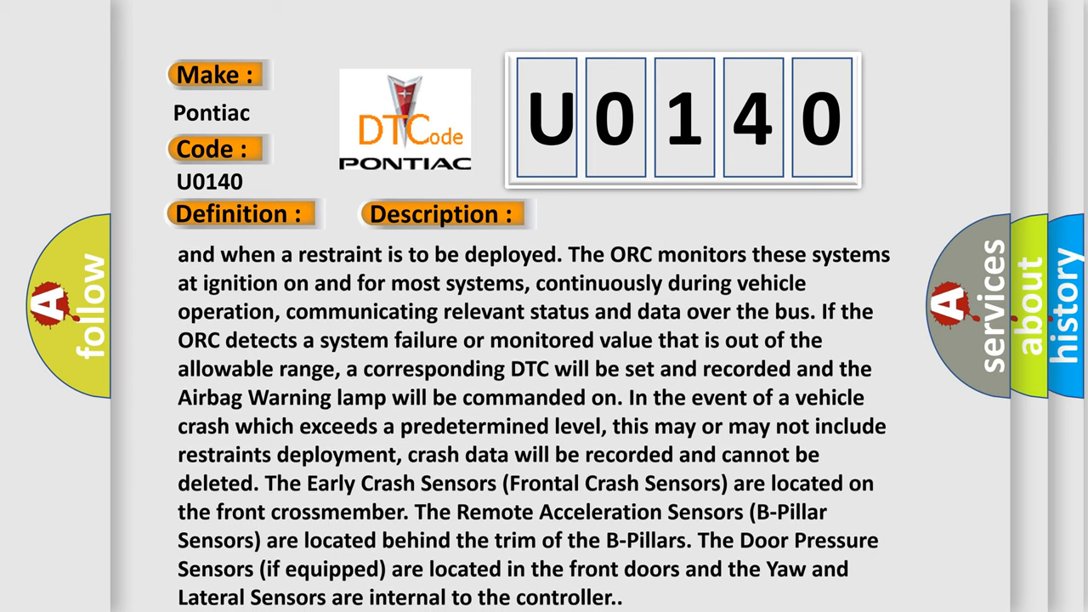
{"action": "scroll", "scroll_direction": "down", "scroll_amount": 3}
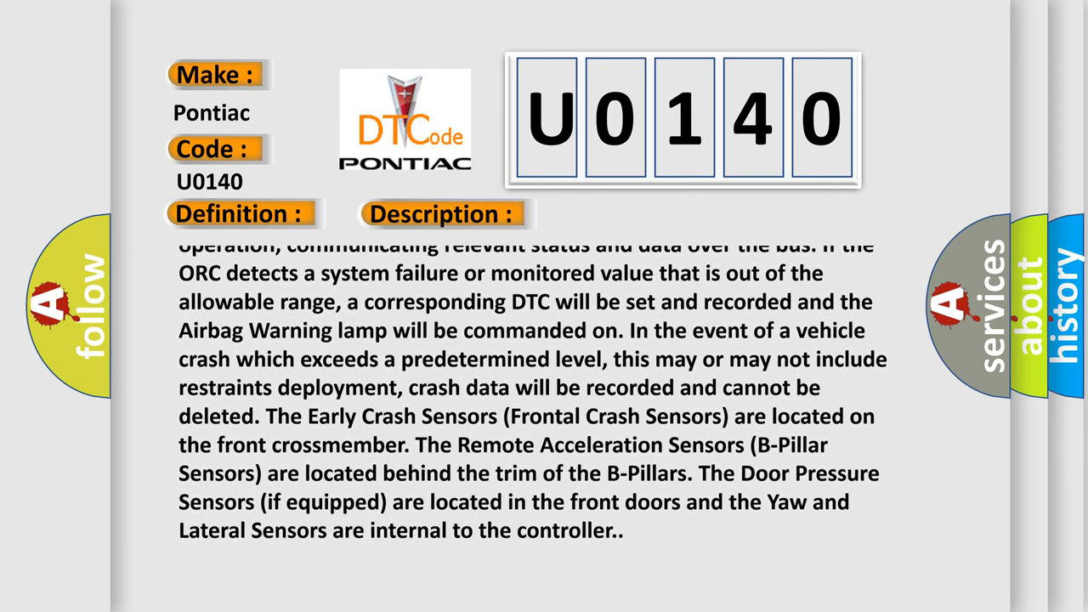
{"action": "scroll", "scroll_direction": "up", "scroll_amount": 3}
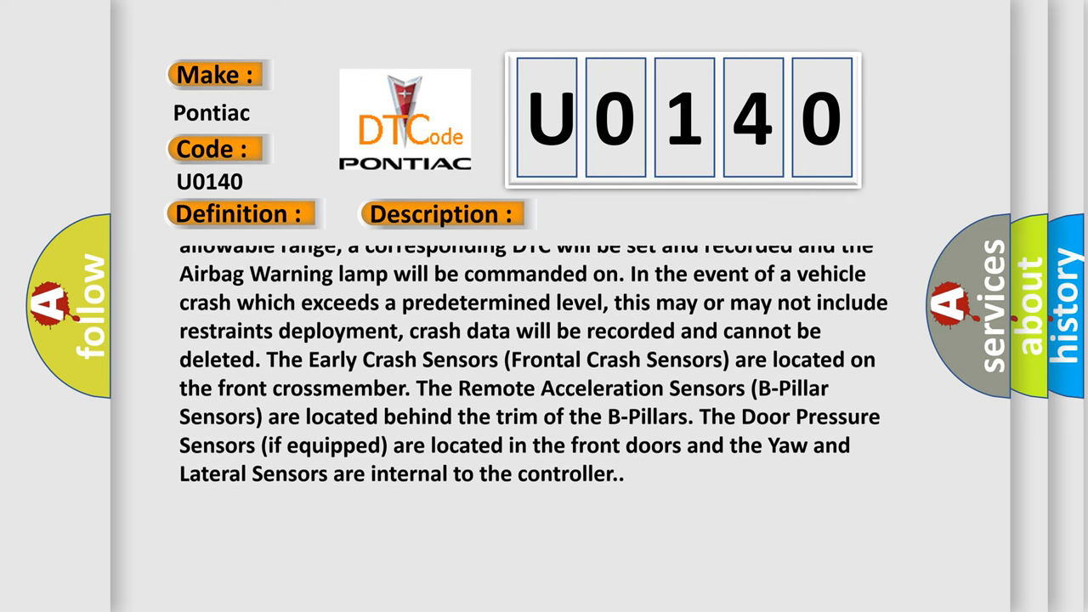
{"action": "scroll", "scroll_direction": "up", "scroll_amount": 3}
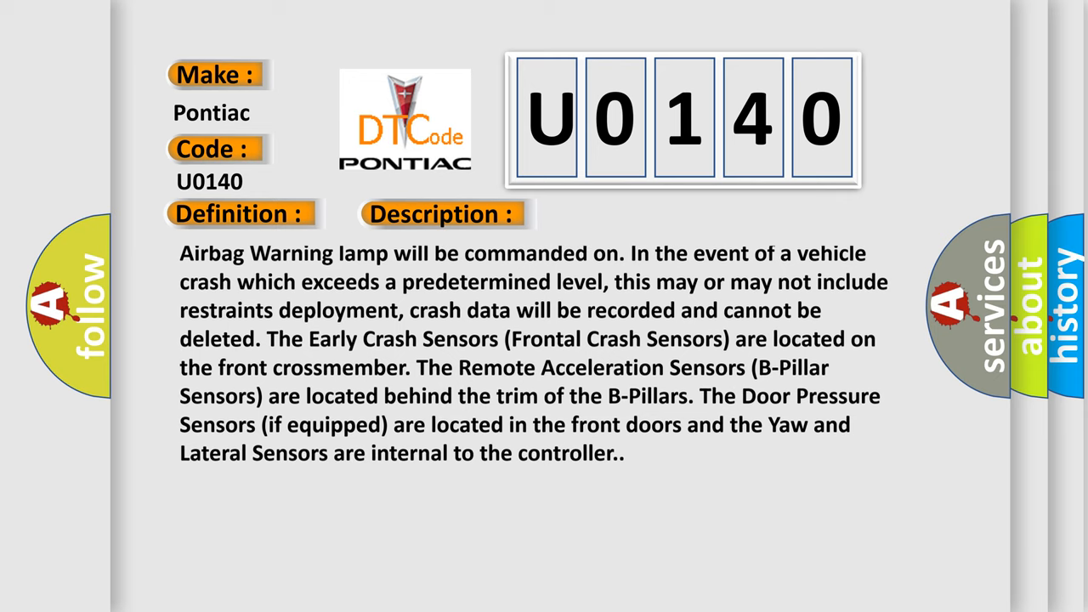